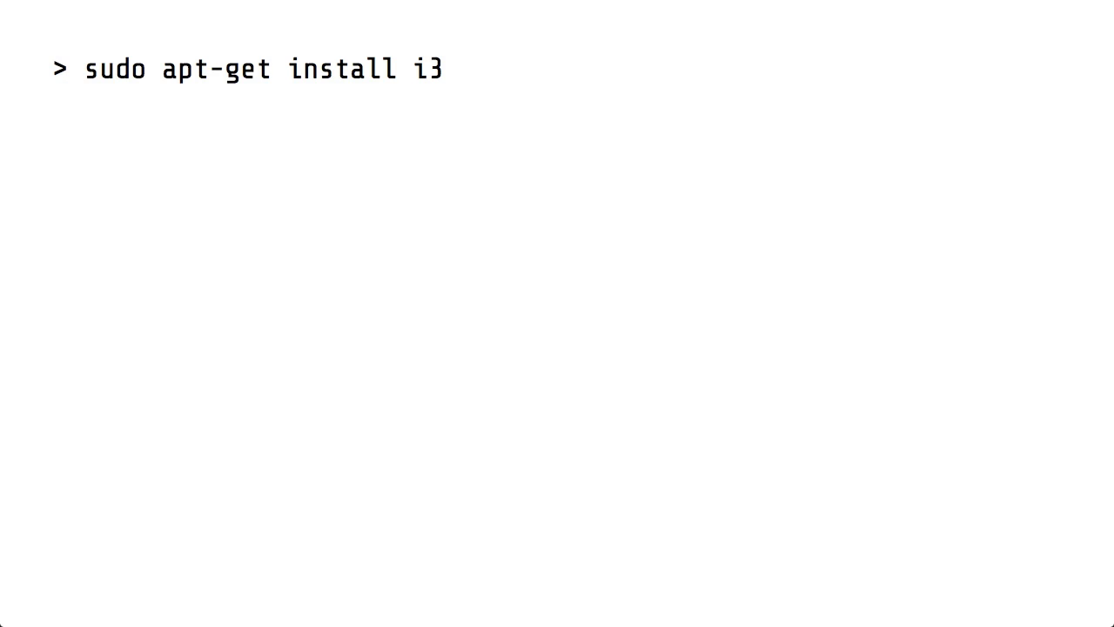
type("update-alternatives --config x-session-manager")
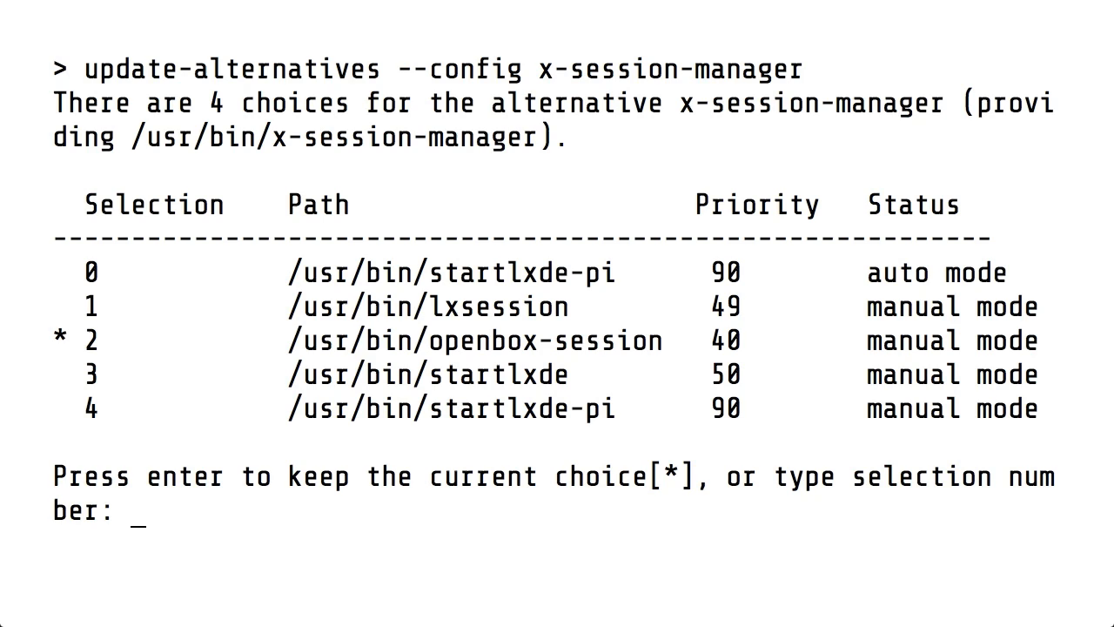